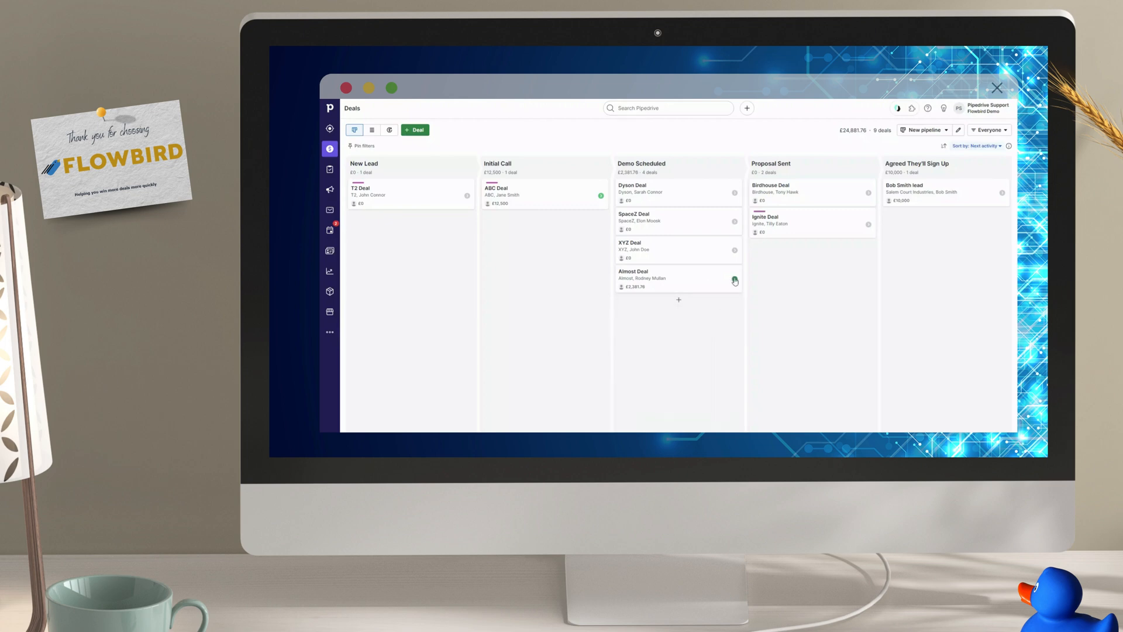
{"action": "mouse_move", "coordinate": [734, 280]}
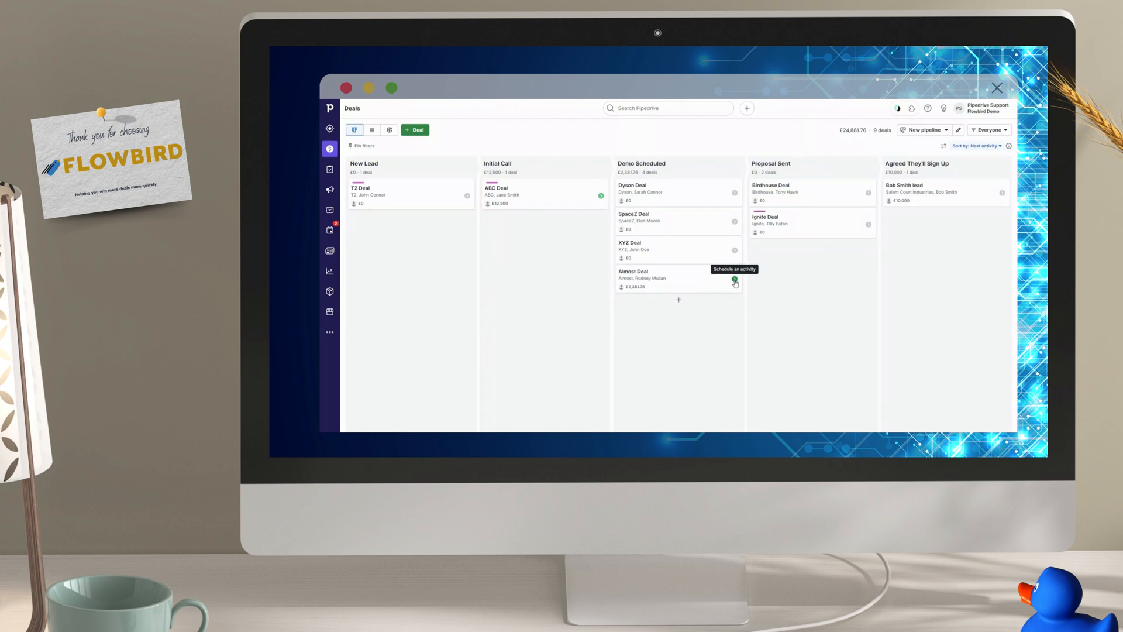
Step: Open the Almost Deal and list its document templates under Documents
{"action": "left_click", "coordinate": [734, 280]}
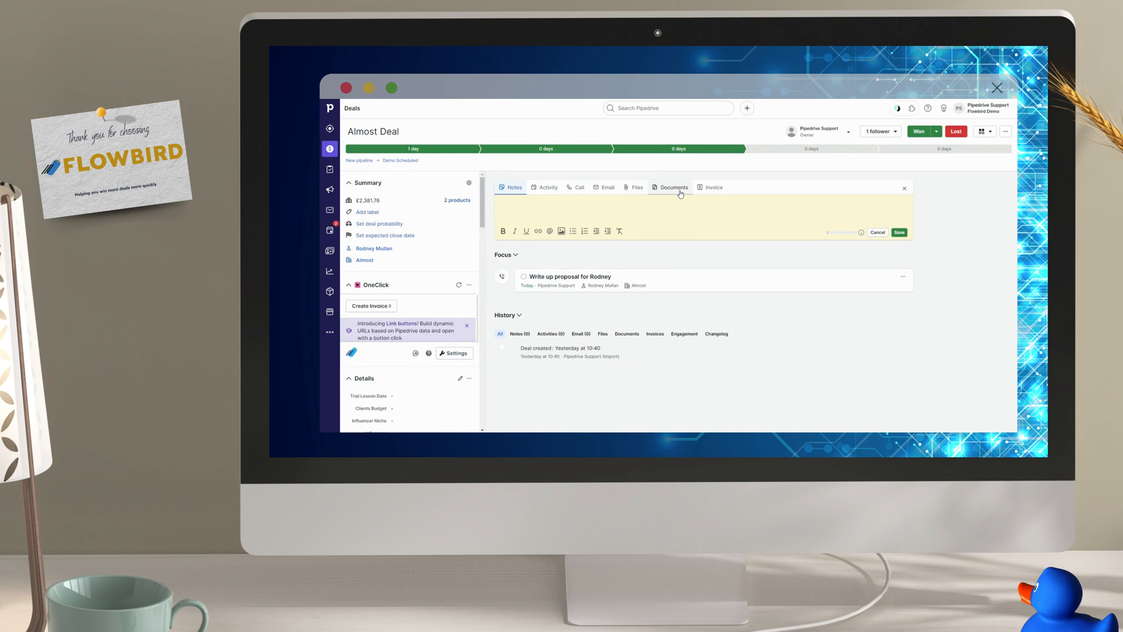
{"action": "left_click", "coordinate": [672, 187]}
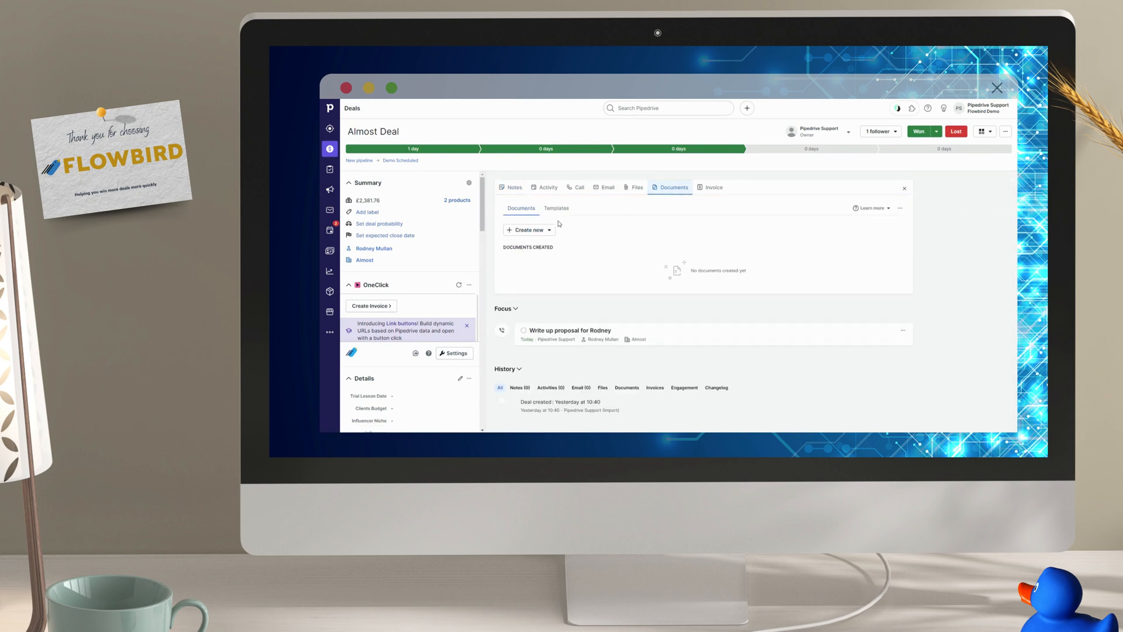
{"action": "left_click", "coordinate": [556, 208]}
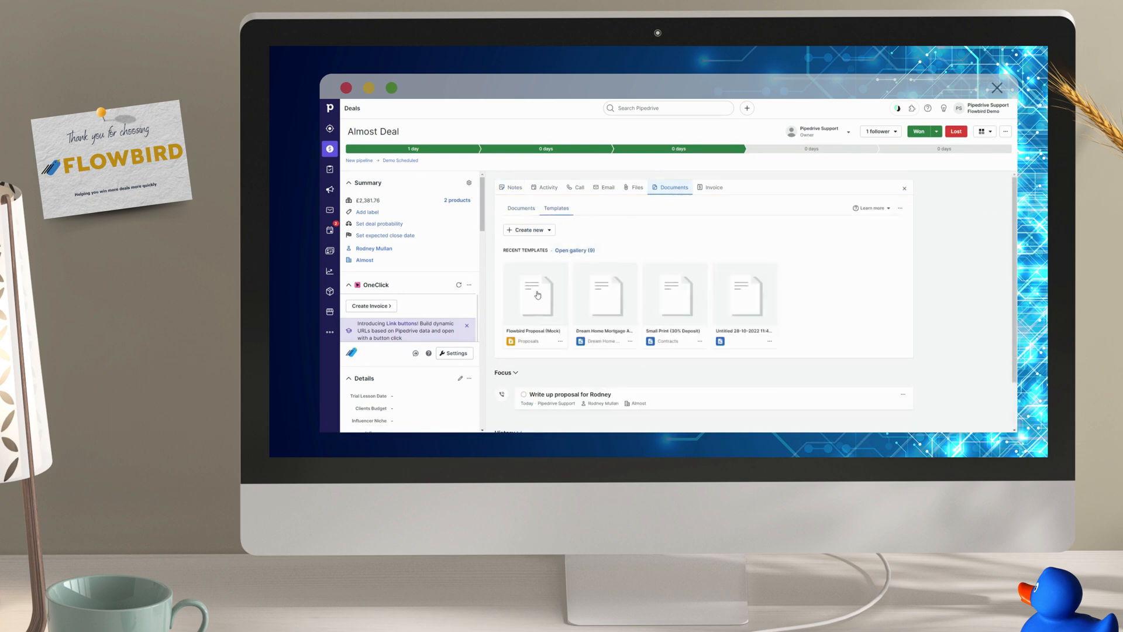
Step: Preview the Flowbird Proposal (Mock) template's slides and create a deal document from it
{"action": "left_click", "coordinate": [535, 293]}
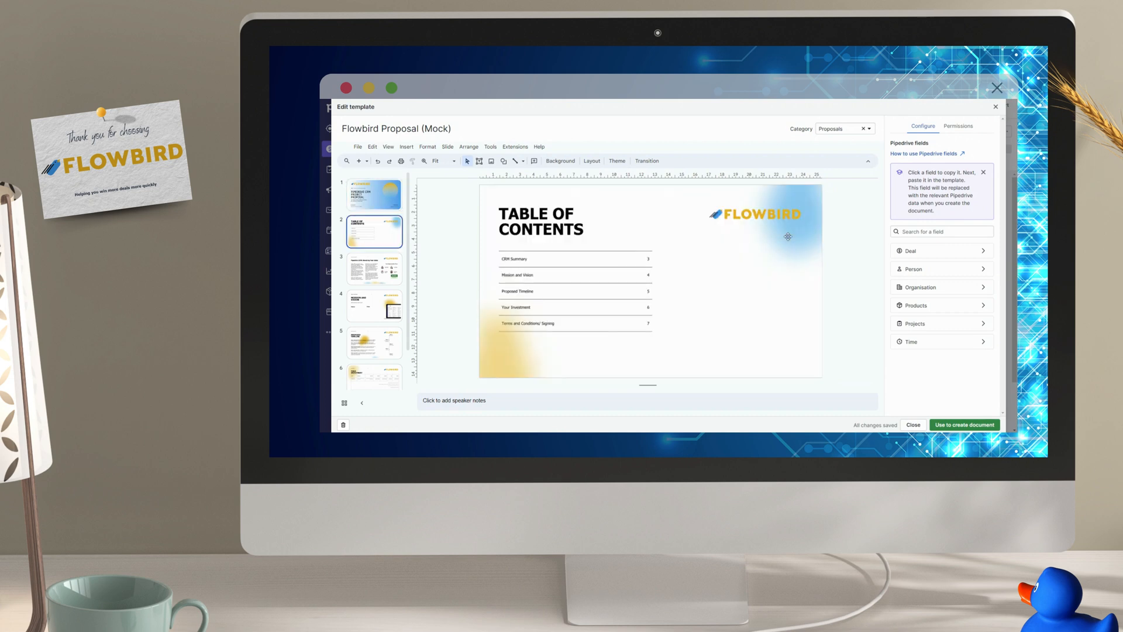
{"action": "left_click", "coordinate": [374, 371]}
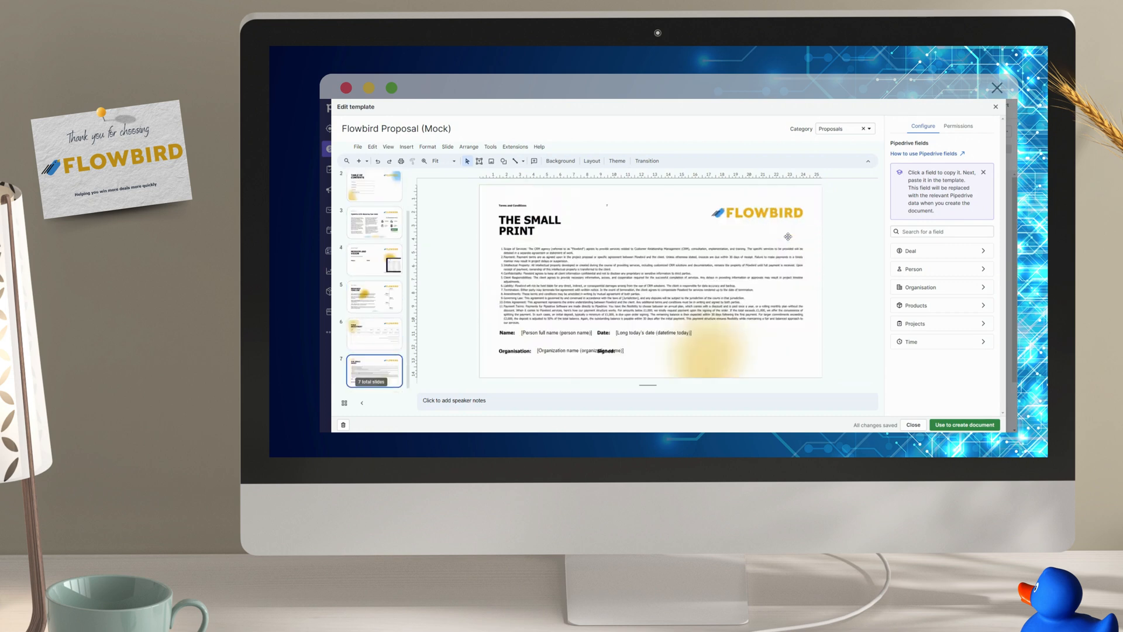
{"action": "left_click", "coordinate": [373, 200]}
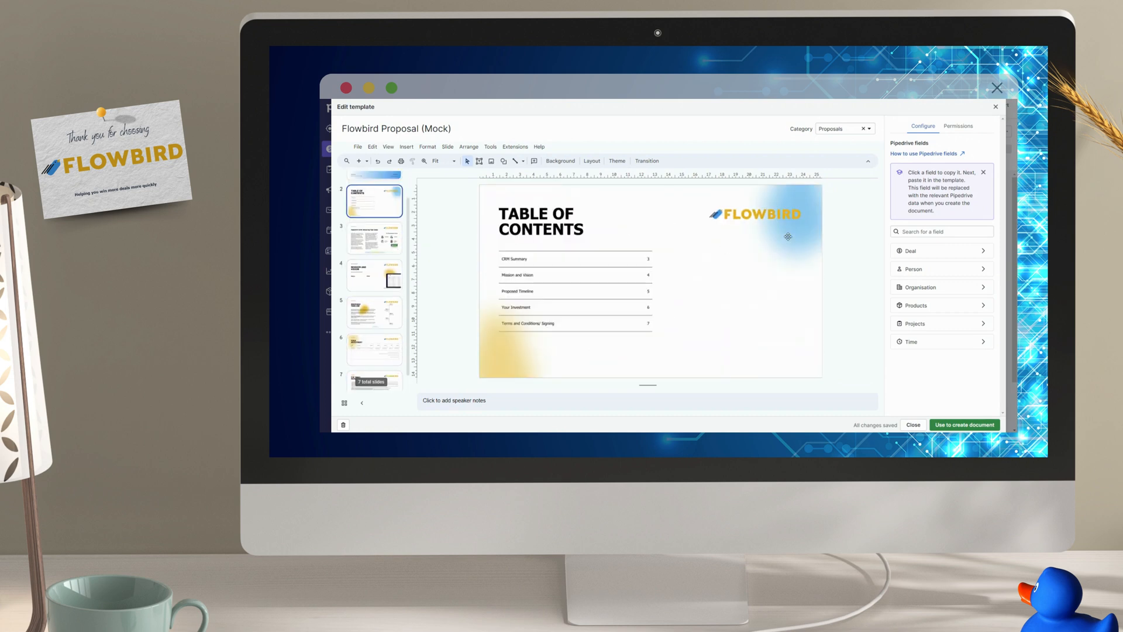
{"action": "left_click", "coordinate": [964, 424]}
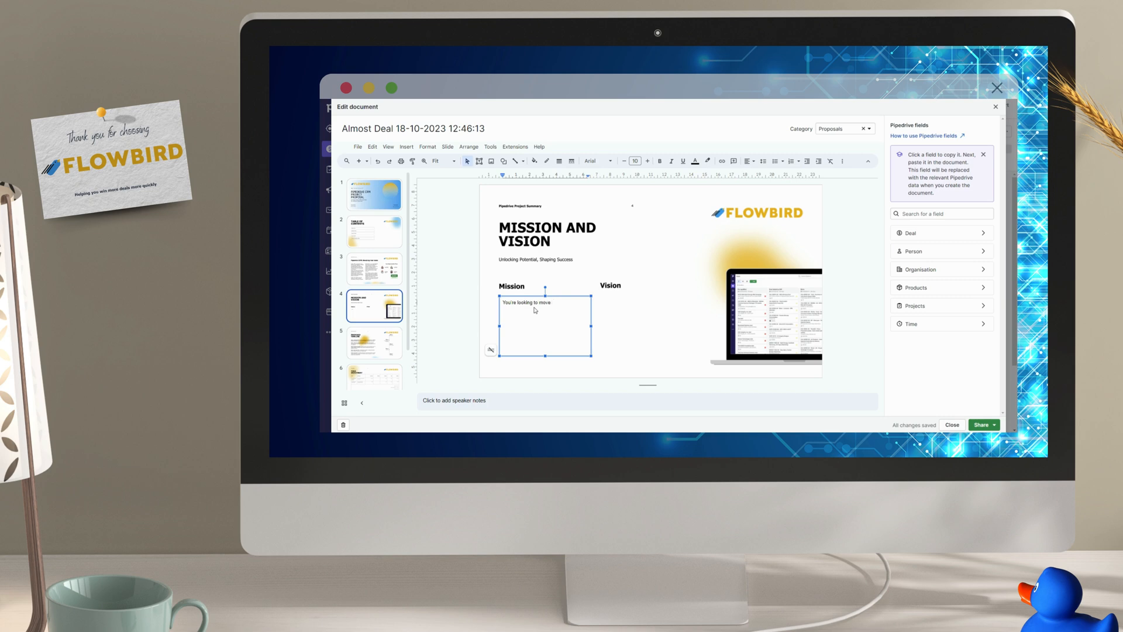
Step: Type the Mission and Vision paragraphs, including 'from spreadsheets and into a'
{"action": "type", "text": "from spreadsheets and into a"}
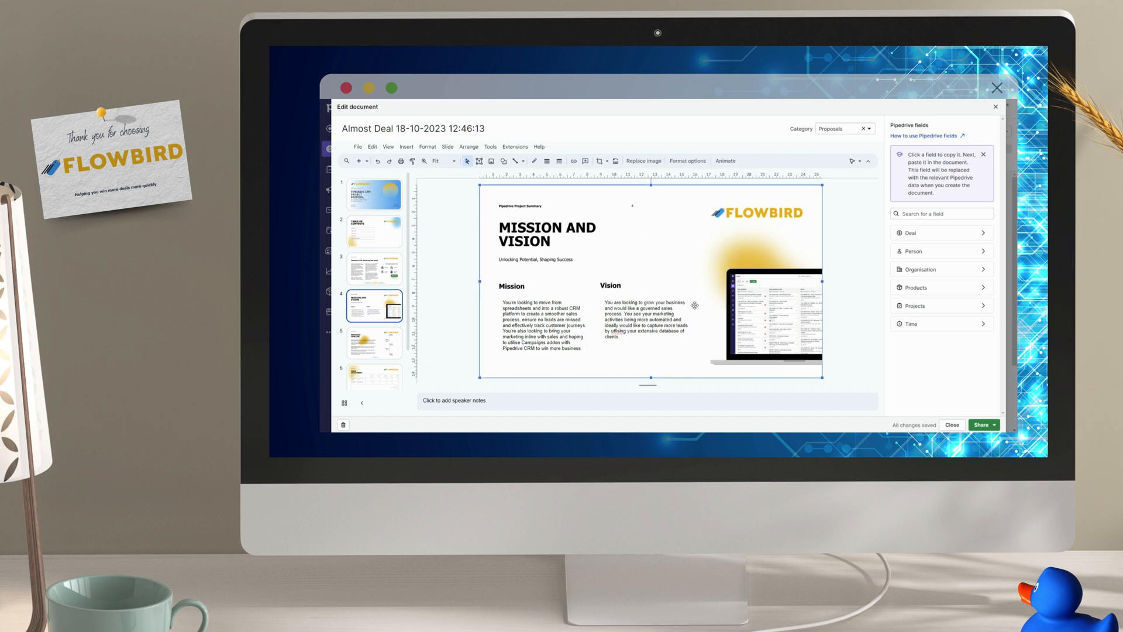
{"action": "left_click", "coordinate": [374, 368]}
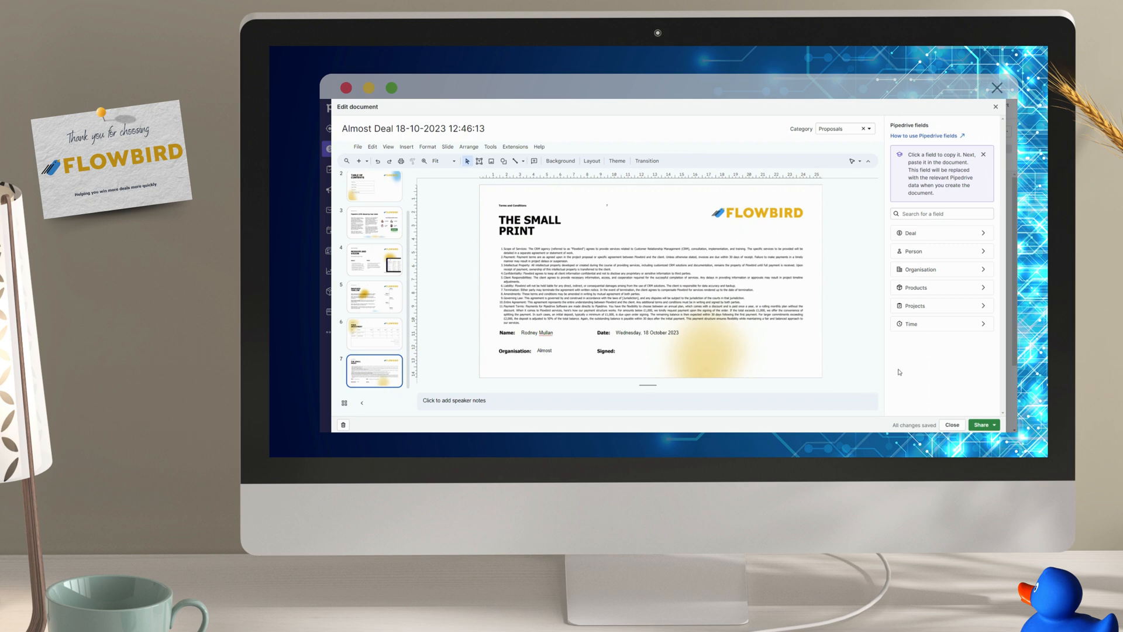
{"action": "left_click", "coordinate": [993, 425]}
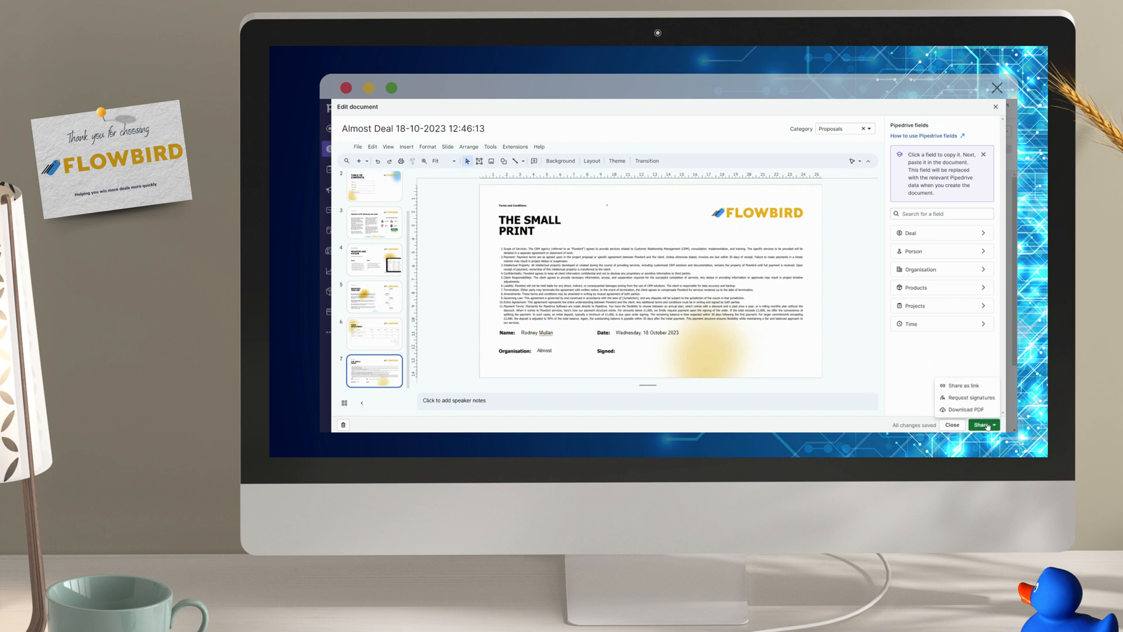
{"action": "left_click", "coordinate": [969, 398]}
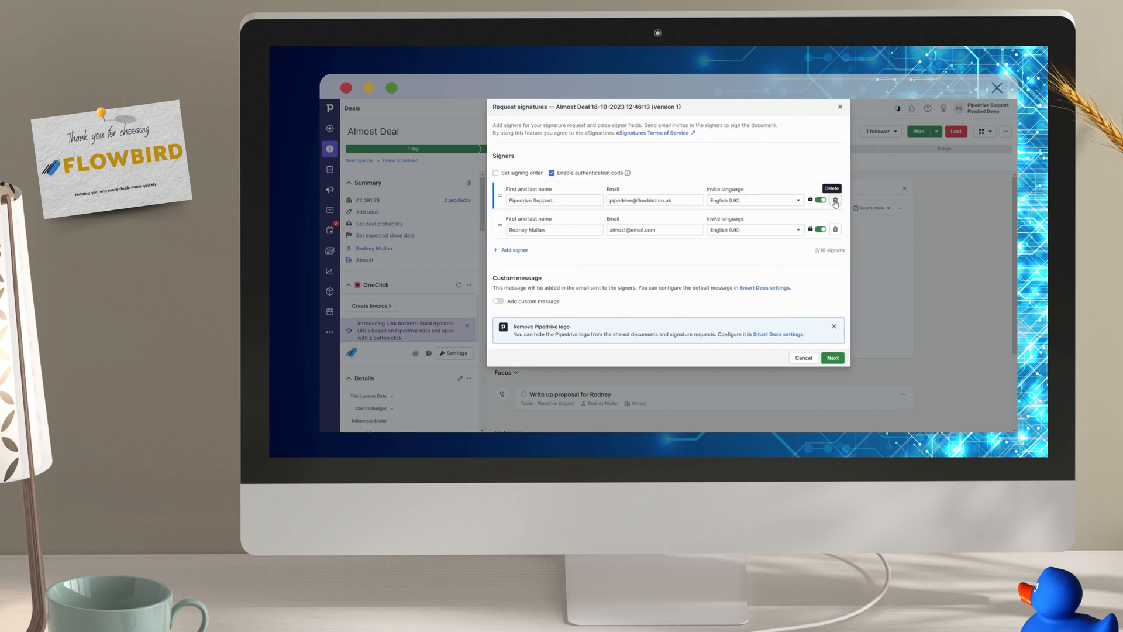
{"action": "left_click", "coordinate": [835, 200]}
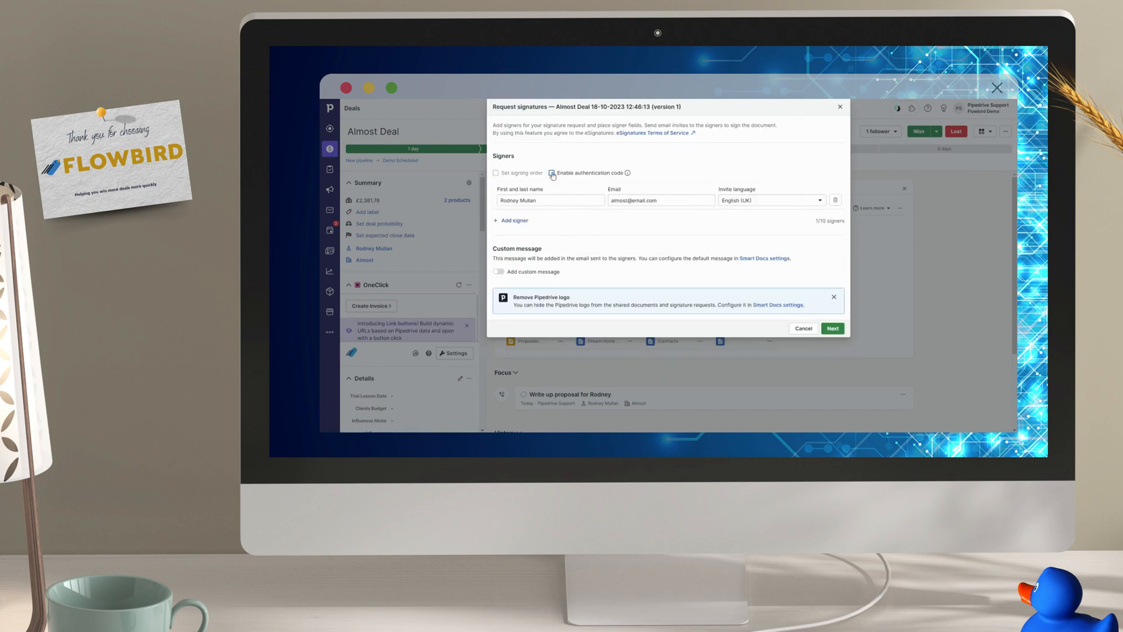
{"action": "left_click", "coordinate": [498, 271]}
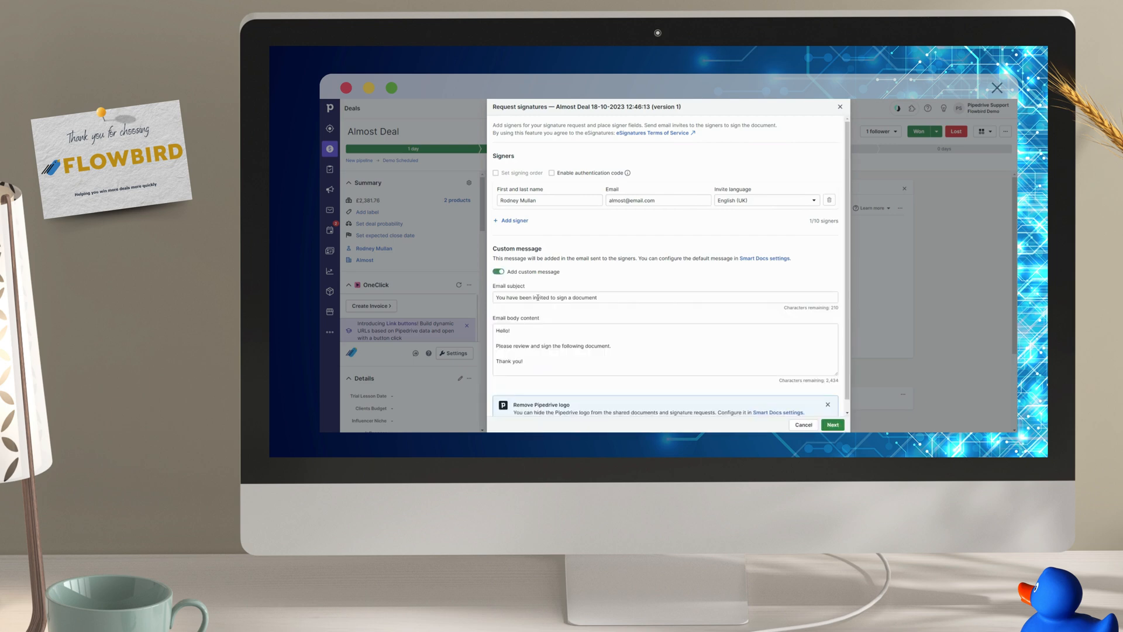
{"action": "scroll", "scroll_direction": "down", "scroll_amount": 3}
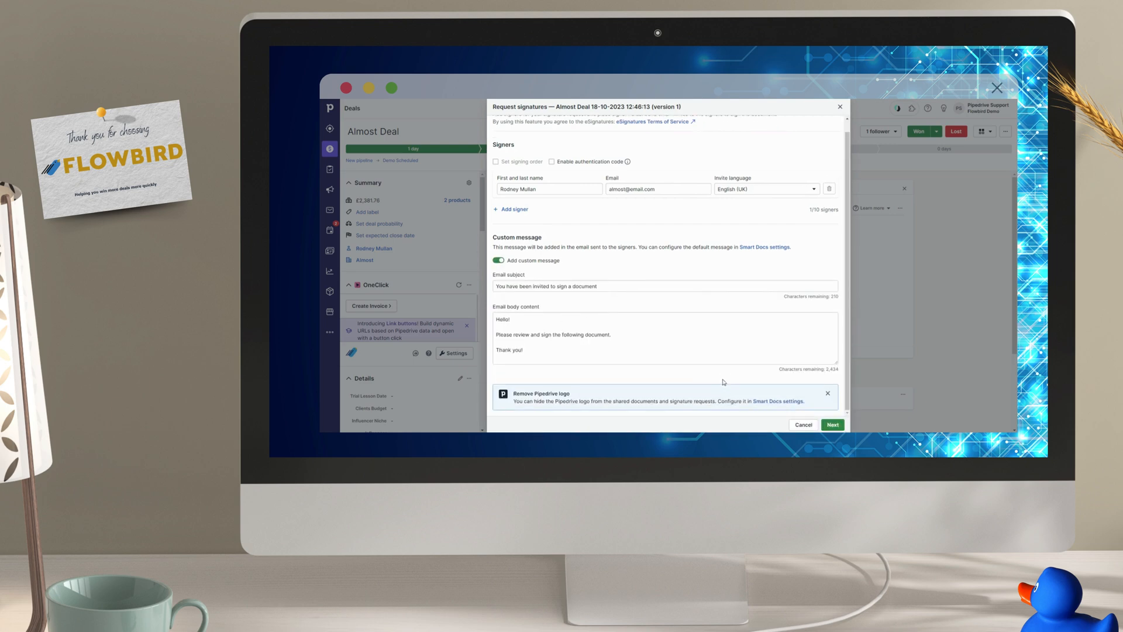
{"action": "left_click", "coordinate": [832, 425]}
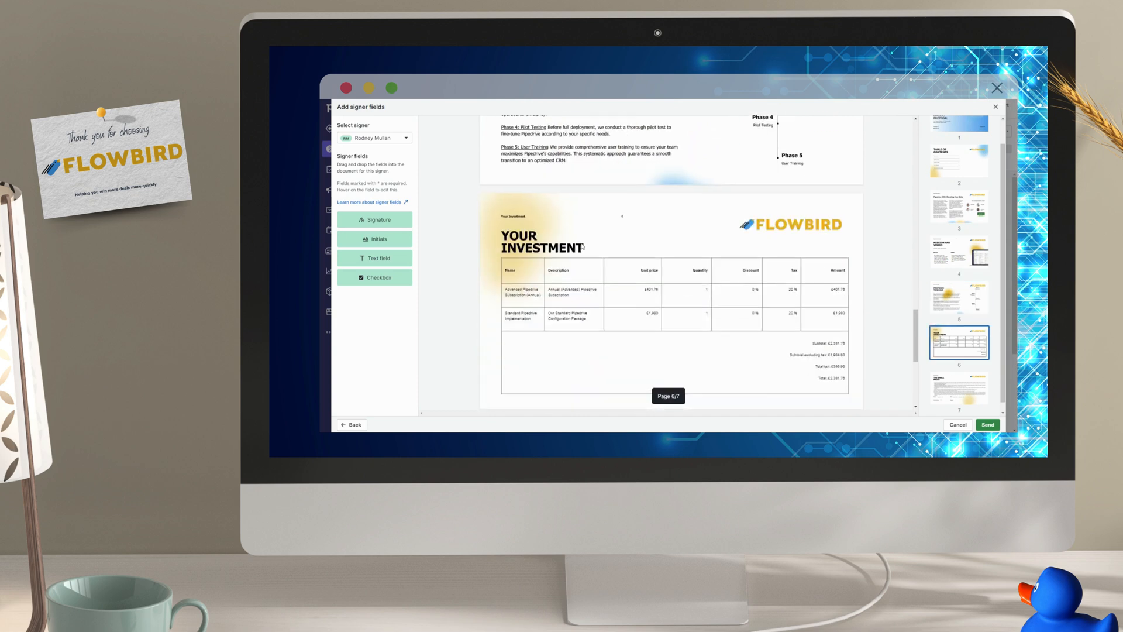
{"action": "scroll", "scroll_direction": "down", "scroll_amount": 3}
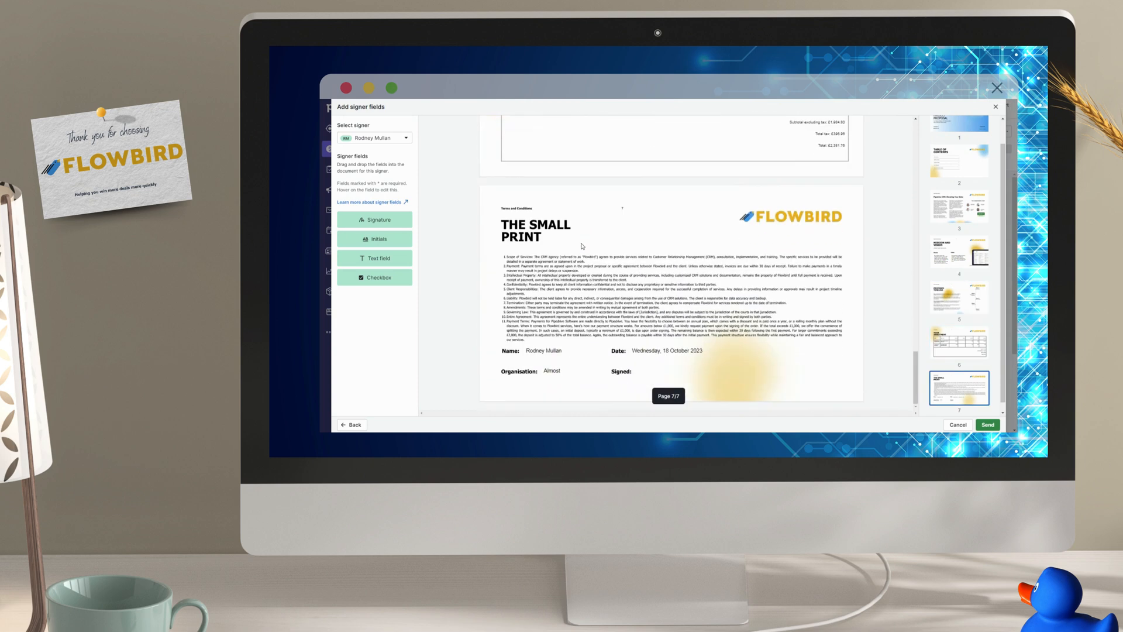
{"action": "left_click_drag", "start_coordinate": [373, 219], "coordinate": [672, 374]}
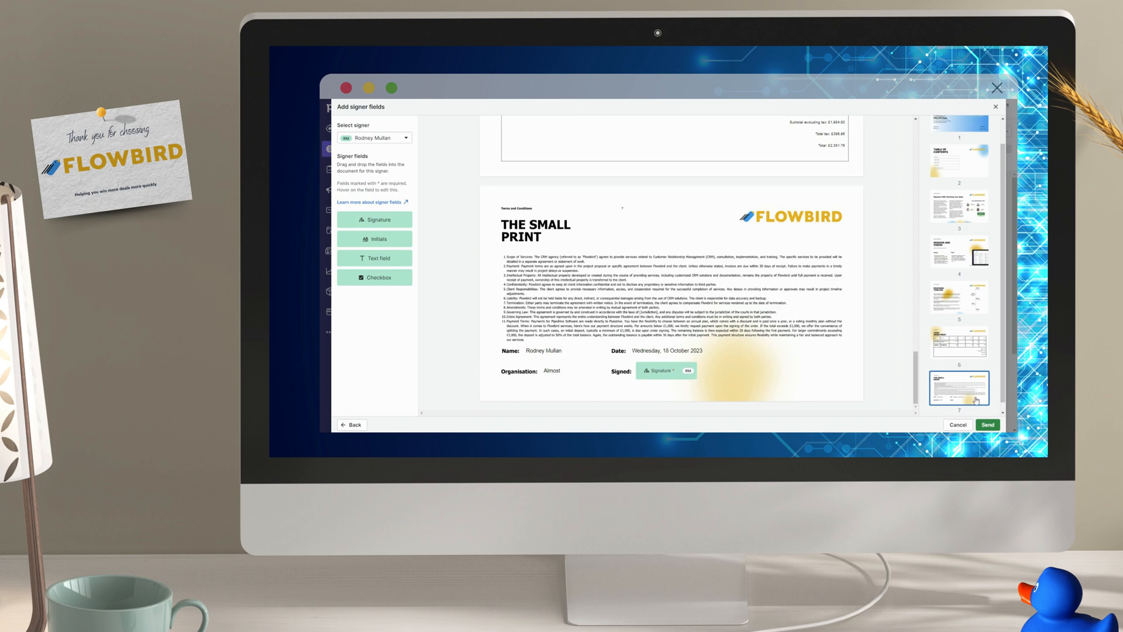
{"action": "left_click", "coordinate": [986, 424]}
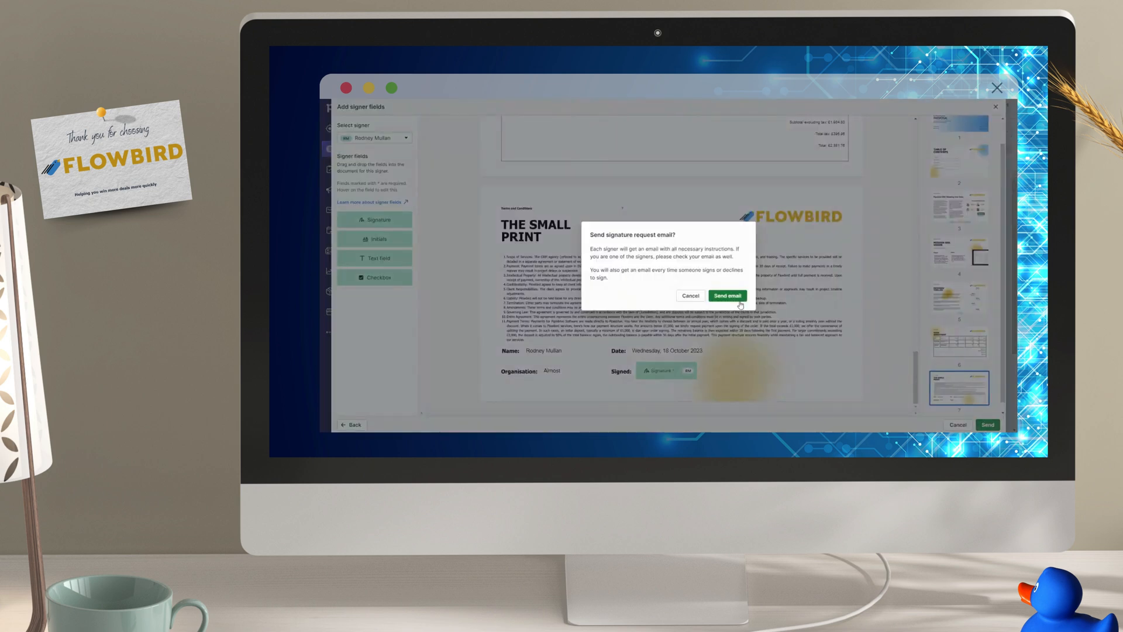
Step: Confirm sending the signature request email for the Almost Deal proposal
{"action": "left_click", "coordinate": [726, 295]}
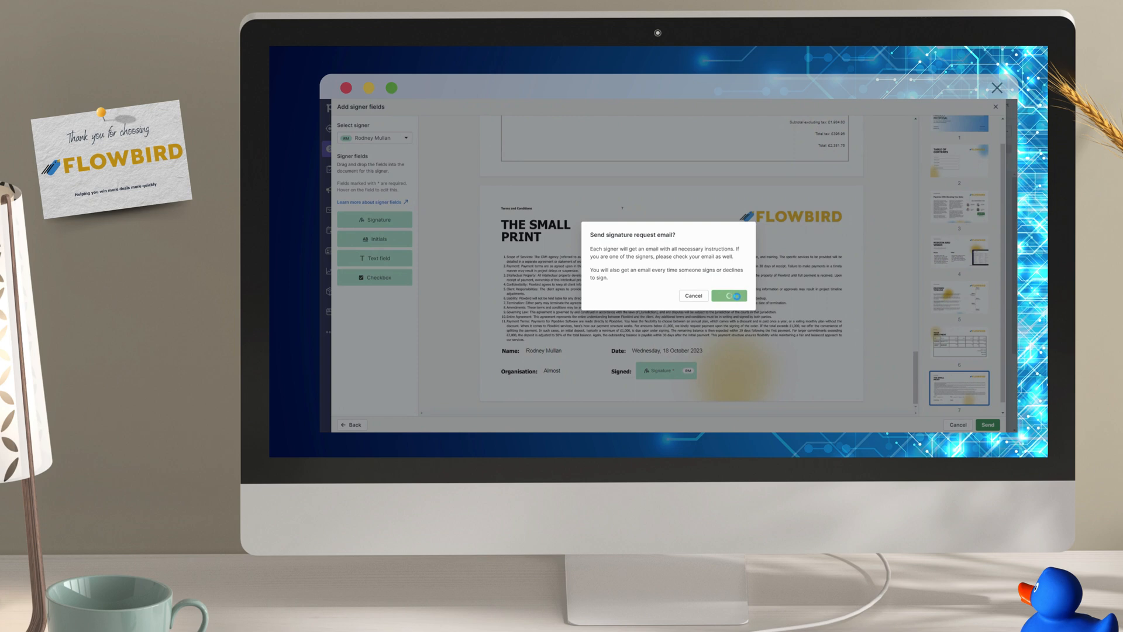
{"action": "left_click", "coordinate": [729, 294]}
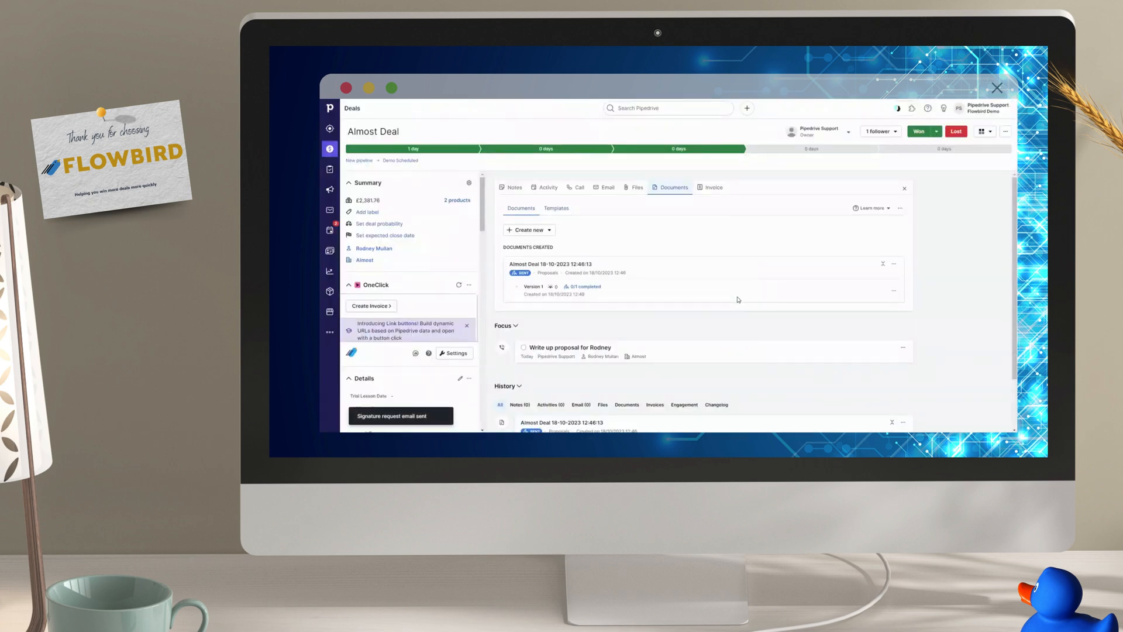